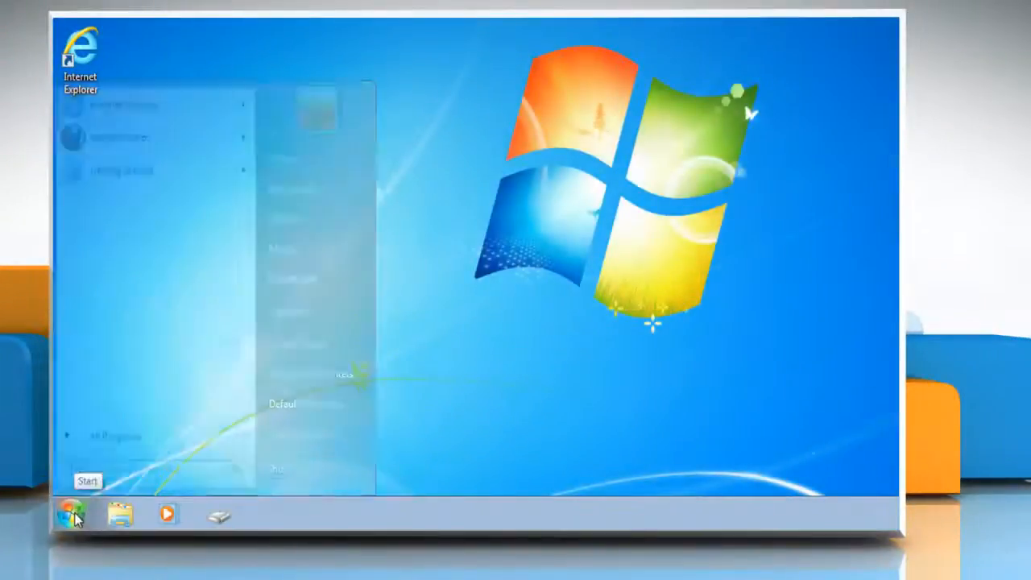
# Search the Start menu for 'Task Scheduler' so it appears in the results.
pyautogui.write('Task Scheduler')
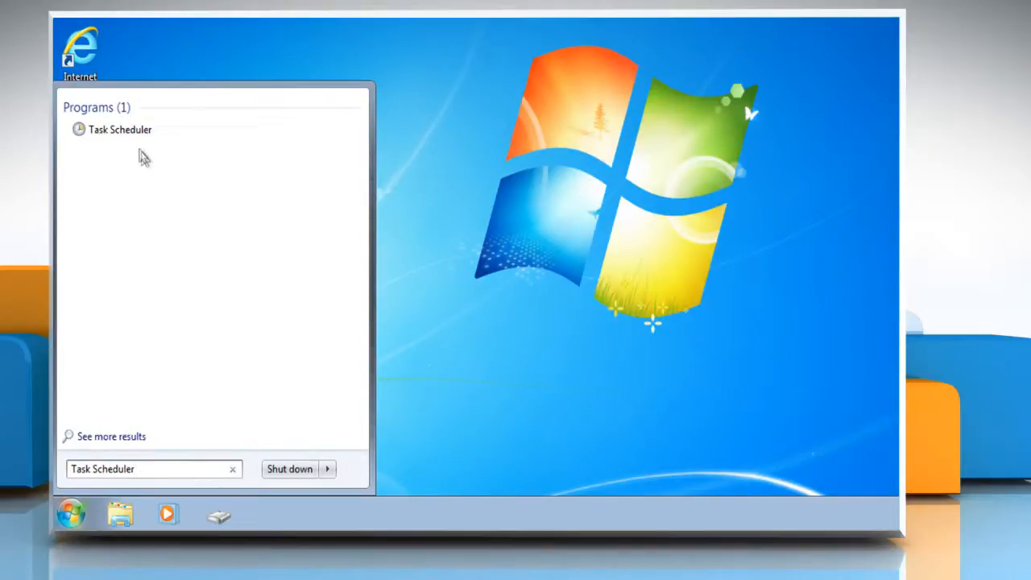
pyautogui.moveTo(128, 135)
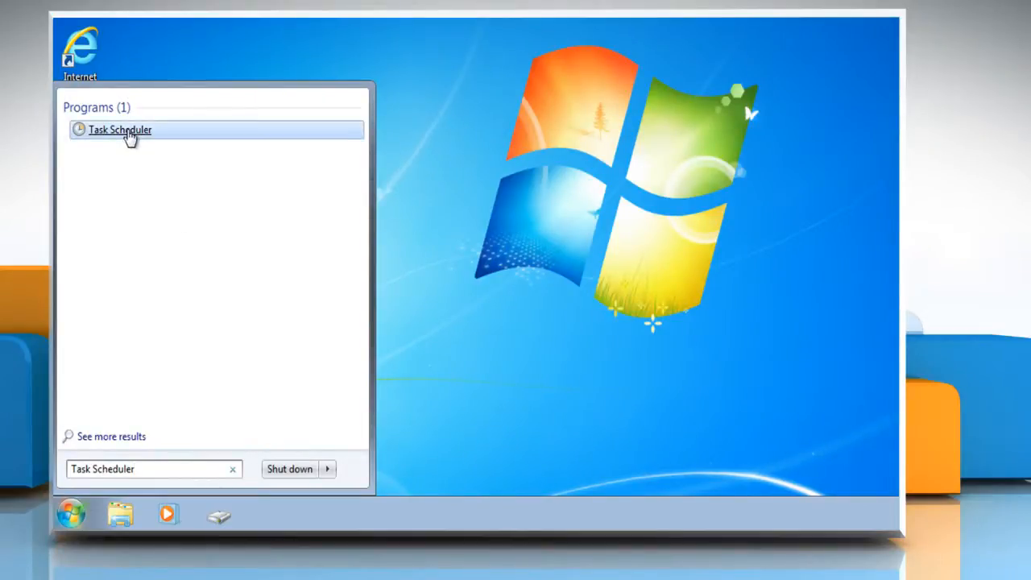
# Launch Task Scheduler and begin a Create Basic Task wizard named 'Disk Cleanup'.
pyautogui.click(121, 129)
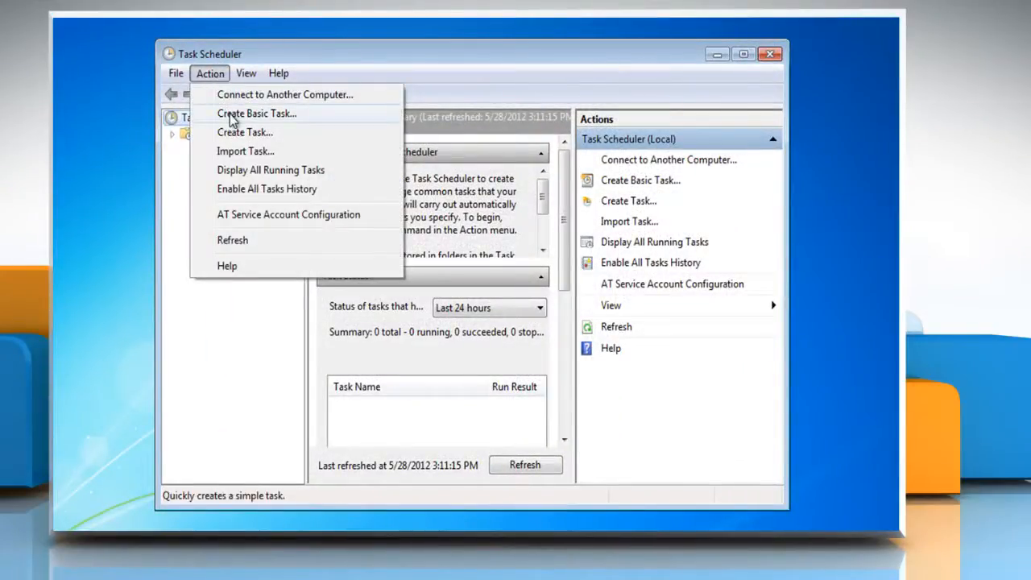
pyautogui.click(256, 113)
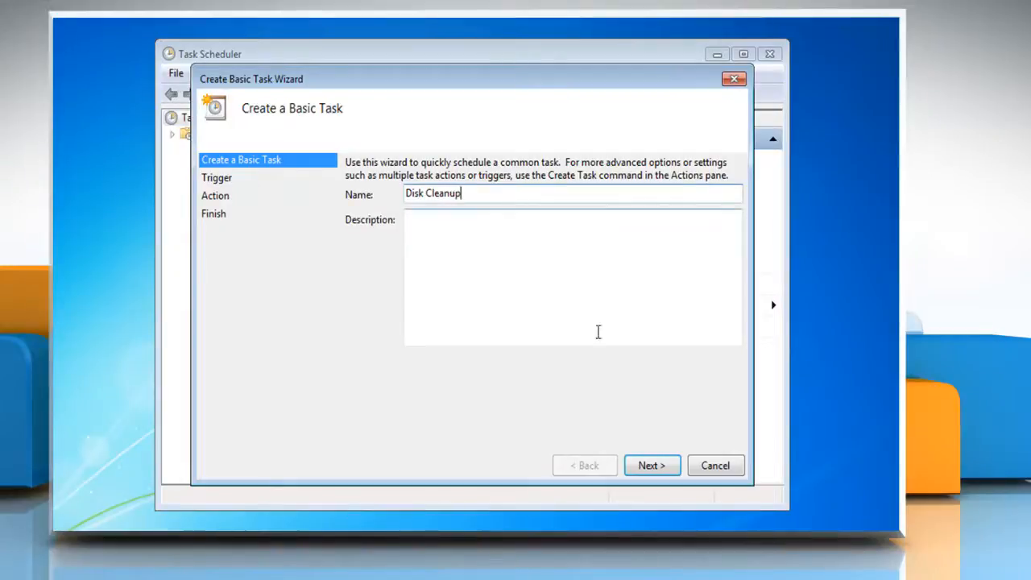
pyautogui.click(651, 464)
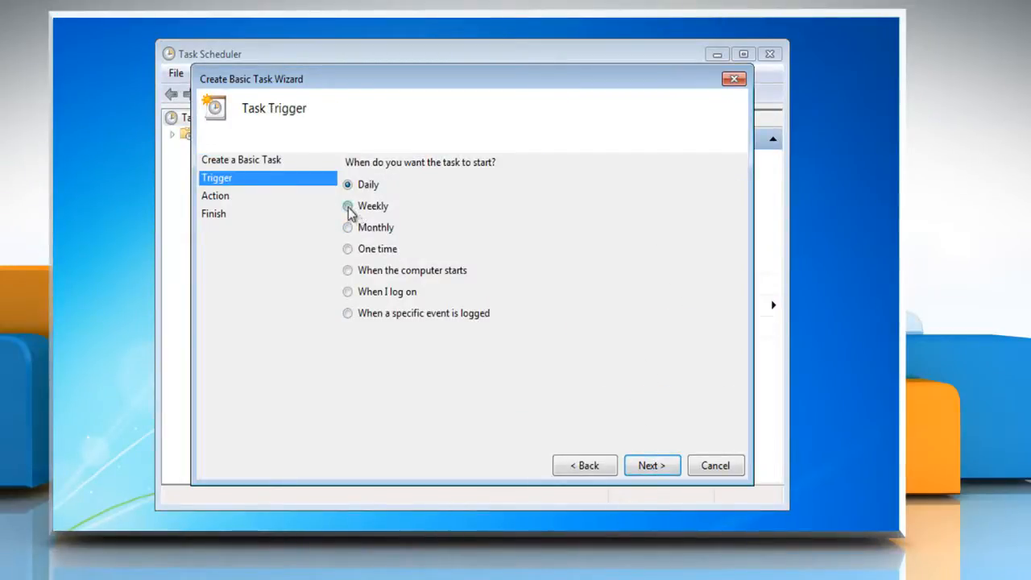
# Set a weekly trigger at 3:12 AM on Monday, Thursday and Saturday.
pyautogui.click(348, 206)
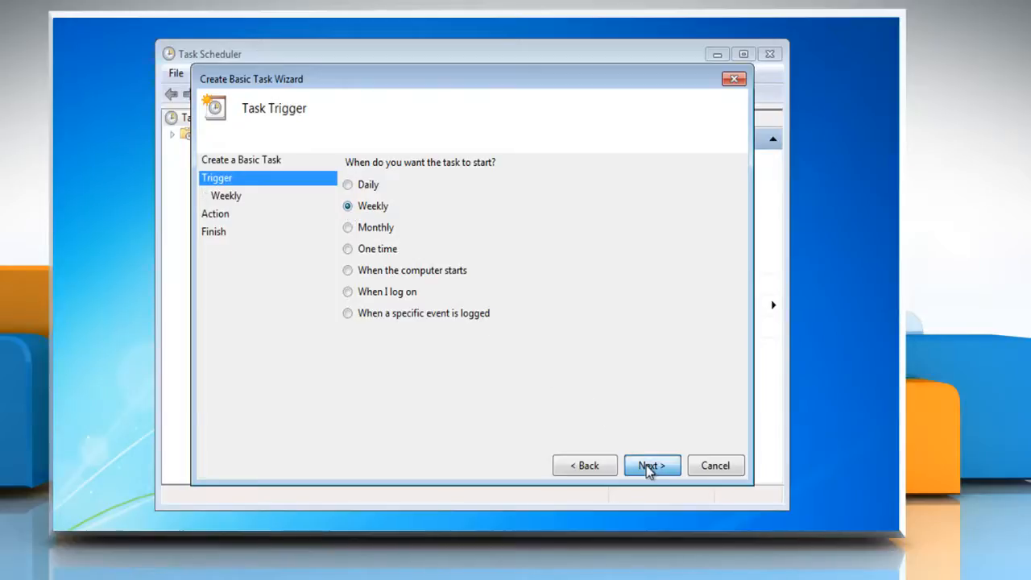
pyautogui.click(651, 464)
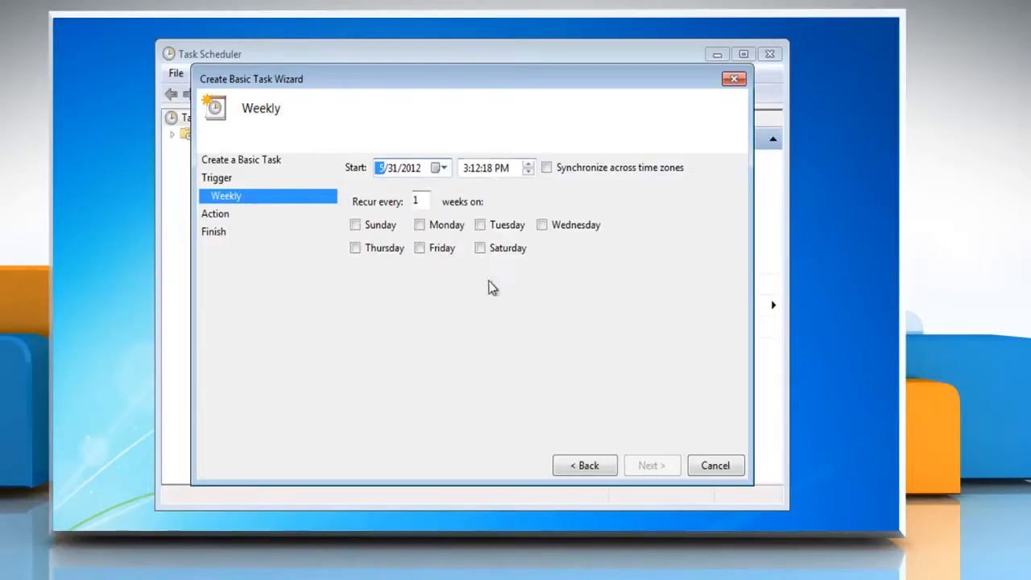
pyautogui.click(490, 167)
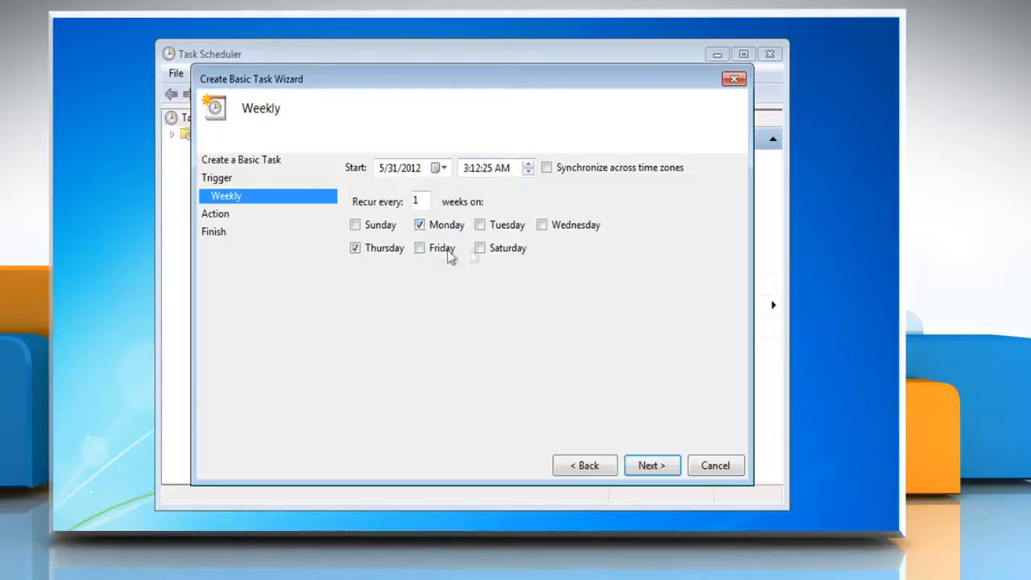
pyautogui.click(650, 464)
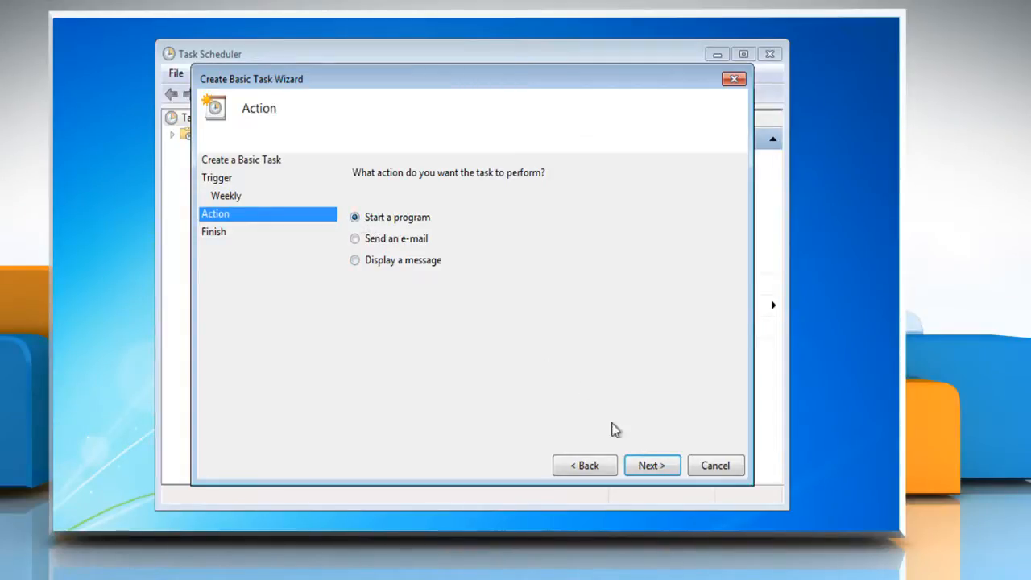
# Make the action start C:\Windows\System32\cleanmgr.exe with argument /sagerun:1.
pyautogui.click(651, 464)
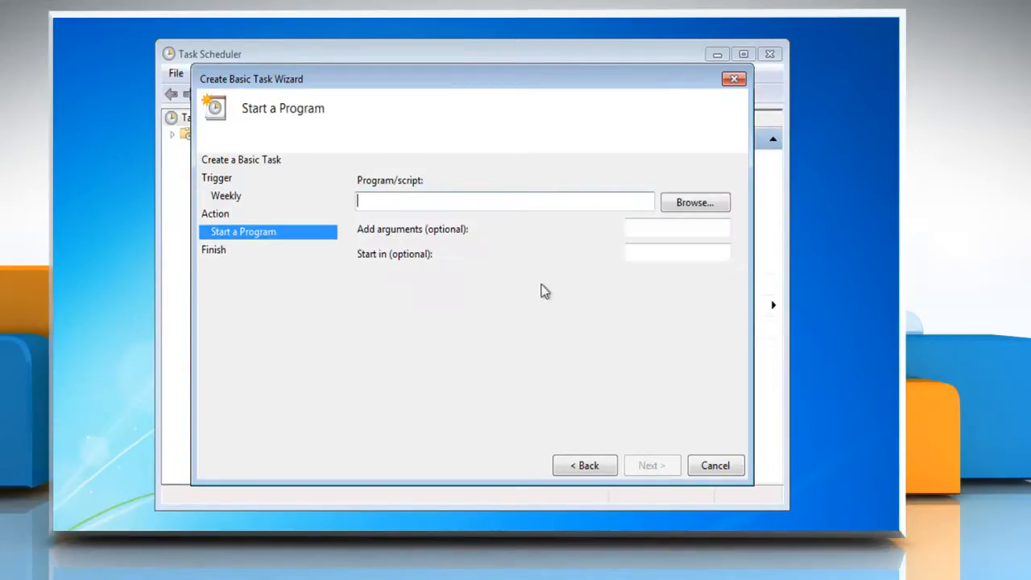
pyautogui.write('C')
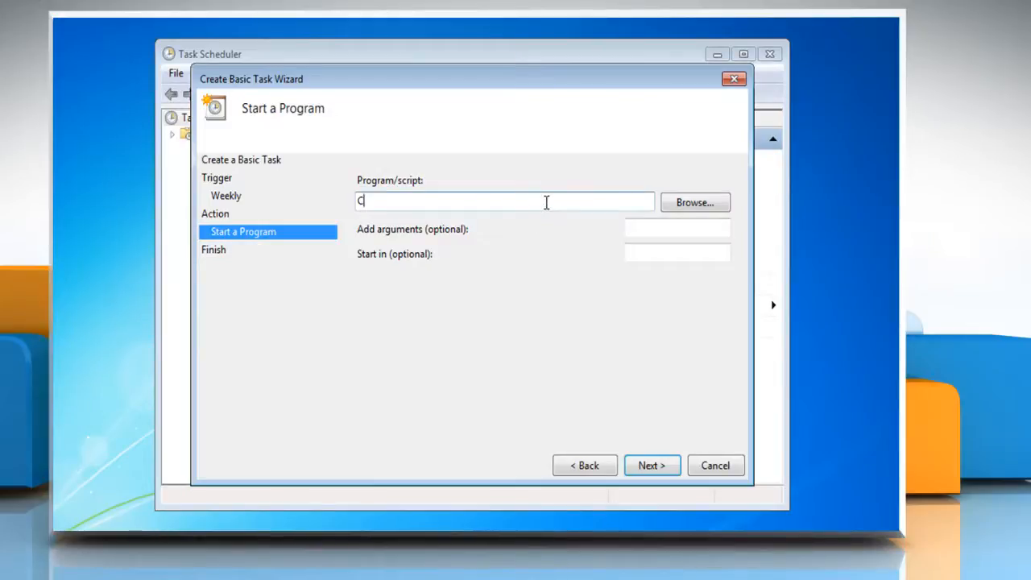
pyautogui.write(':\\Win')
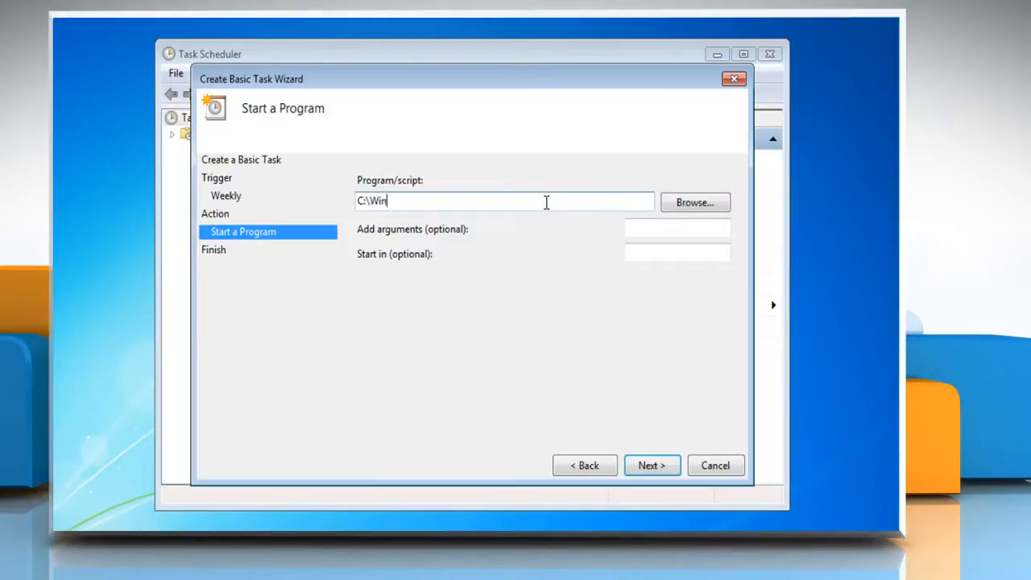
pyautogui.write('dows\\System32\\cleanmgr.exe')
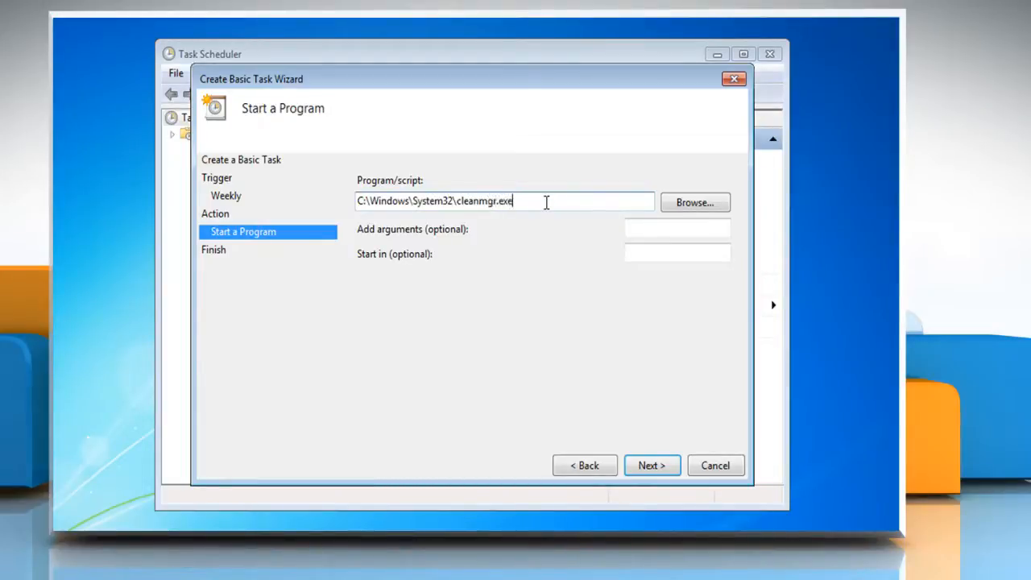
pyautogui.click(676, 229)
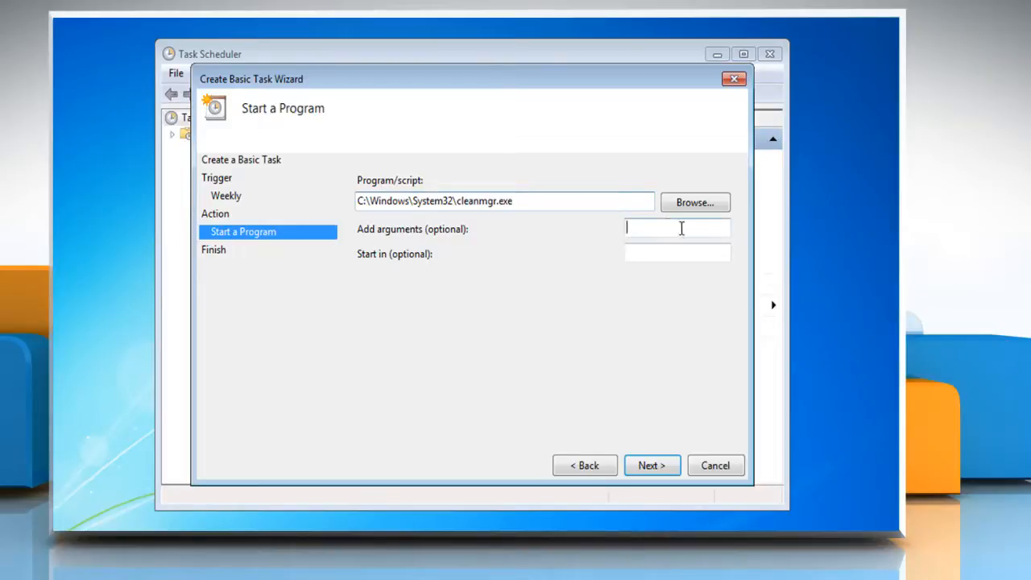
pyautogui.write('/sagrun:1')
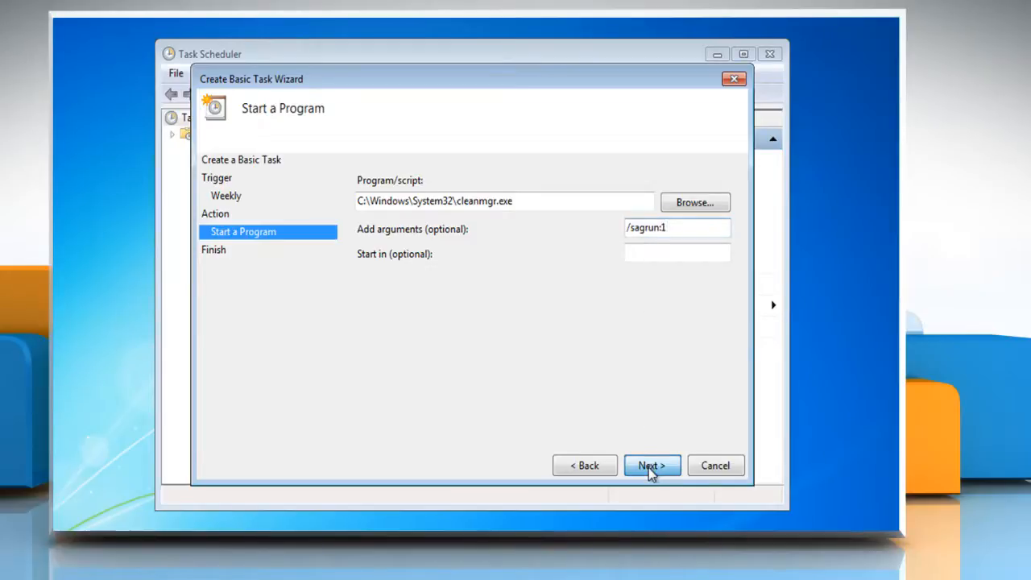
# Review the summary and finish creating the Disk Cleanup task.
pyautogui.click(651, 464)
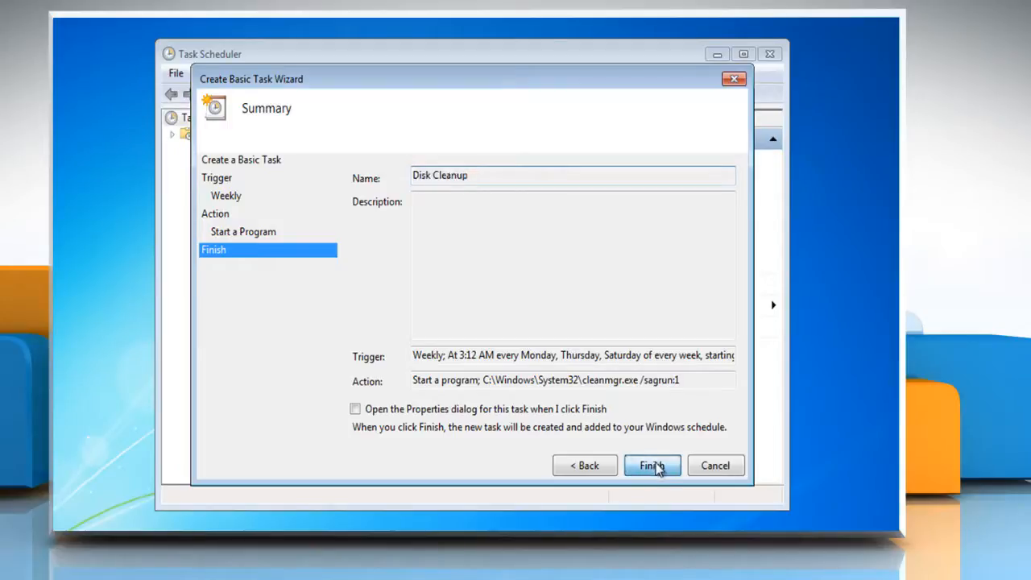
pyautogui.click(651, 465)
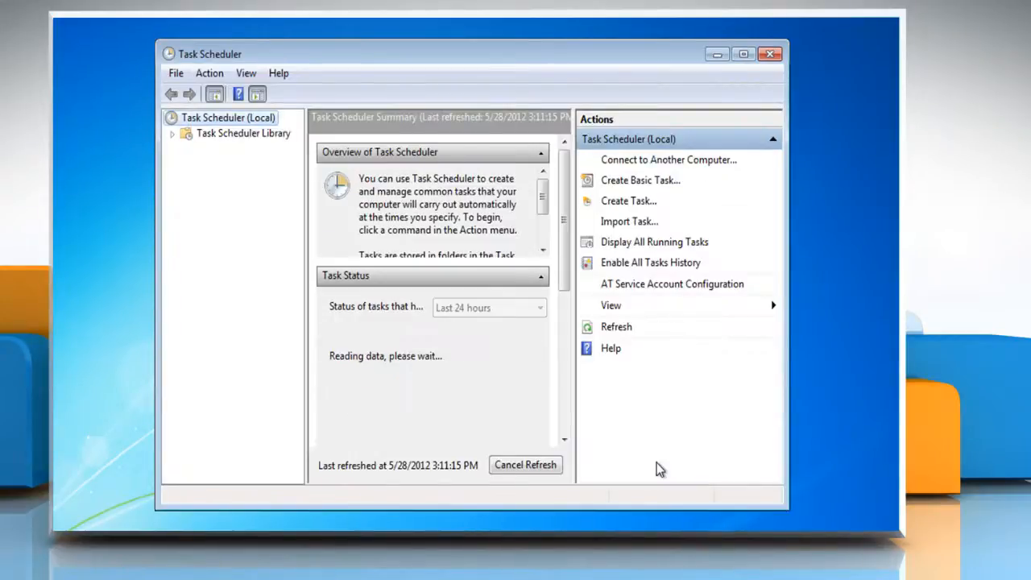